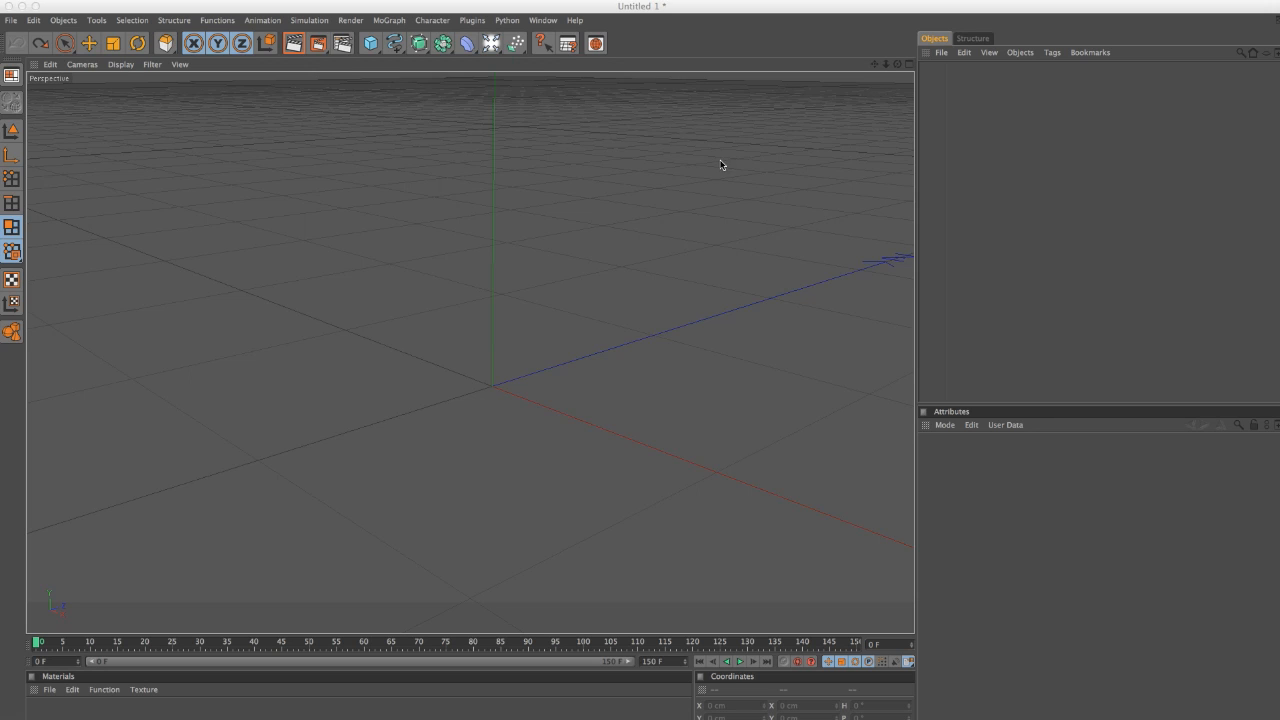
mouse_move(444, 20)
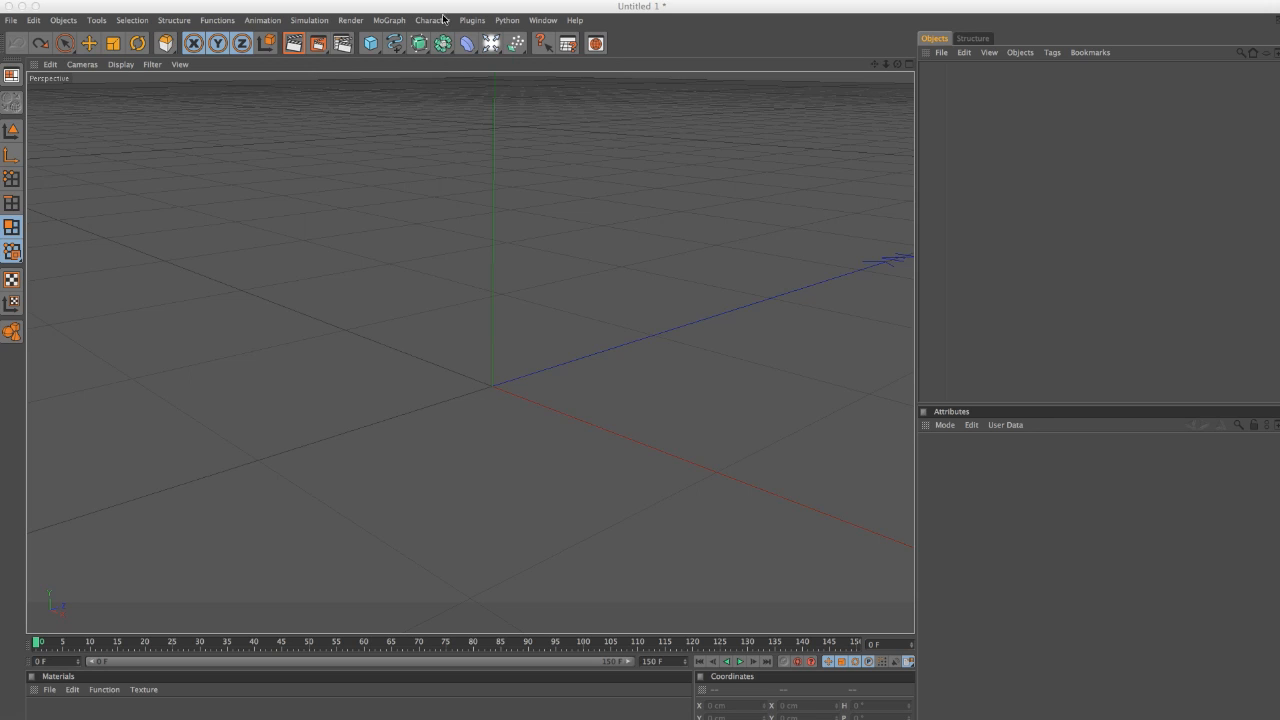
- Add a Cylinder primitive and paste a duplicate of it into the scene
click(370, 44)
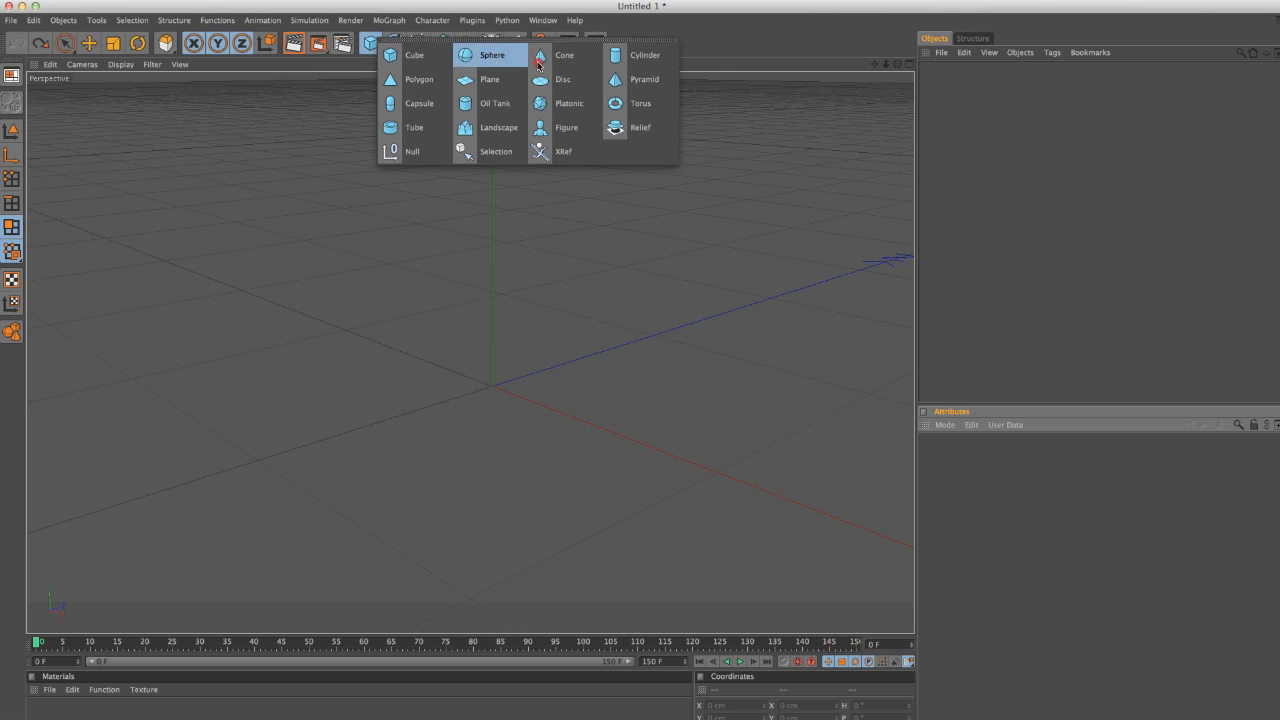
click(644, 56)
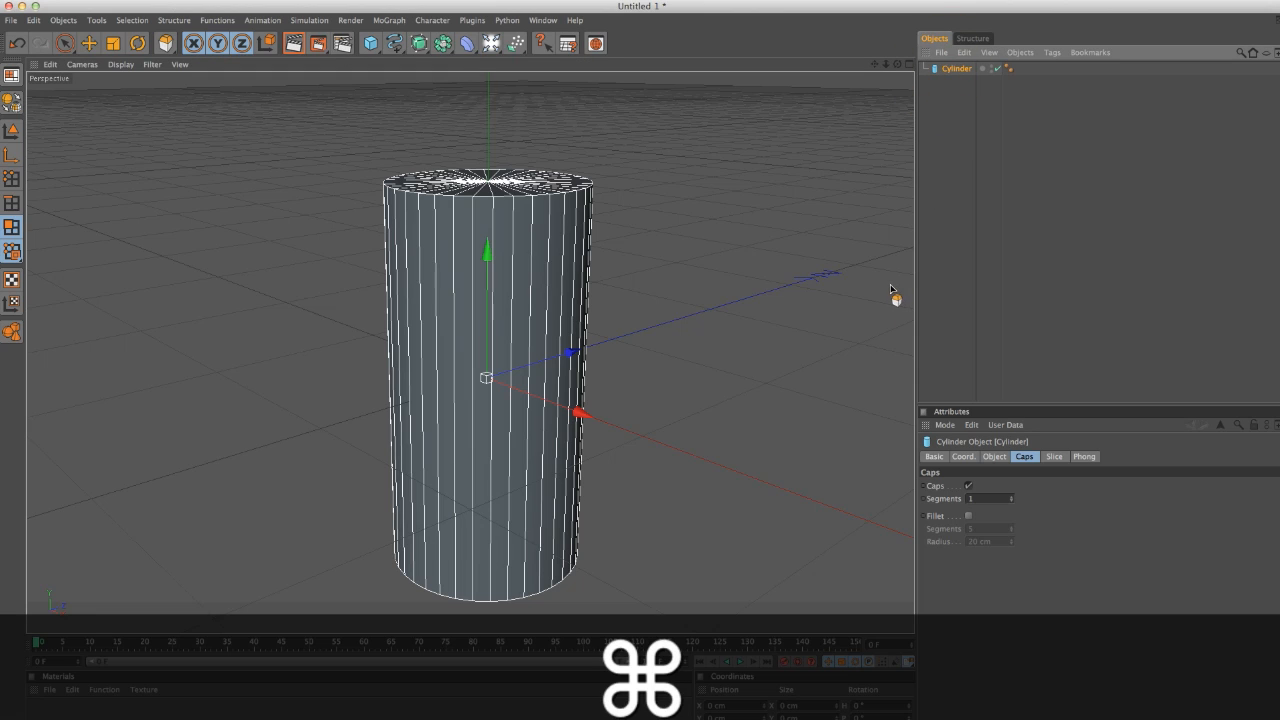
mouse_move(896, 248)
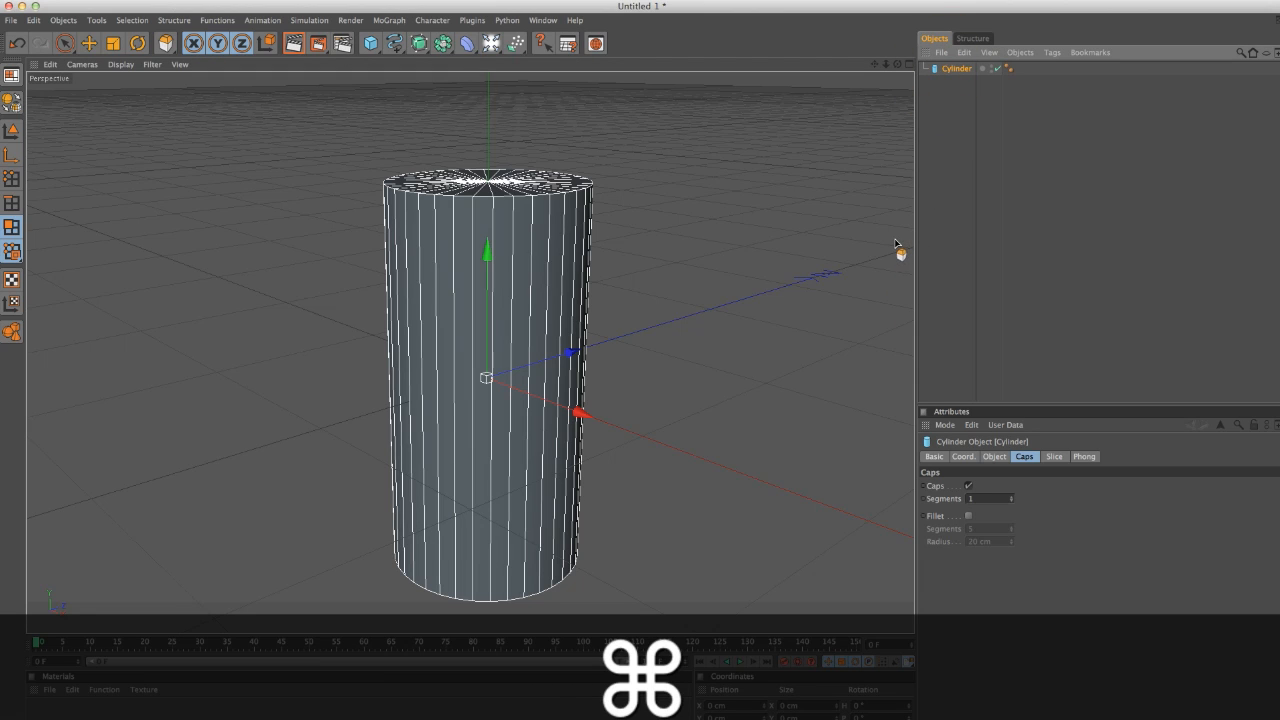
key(cmd+v)
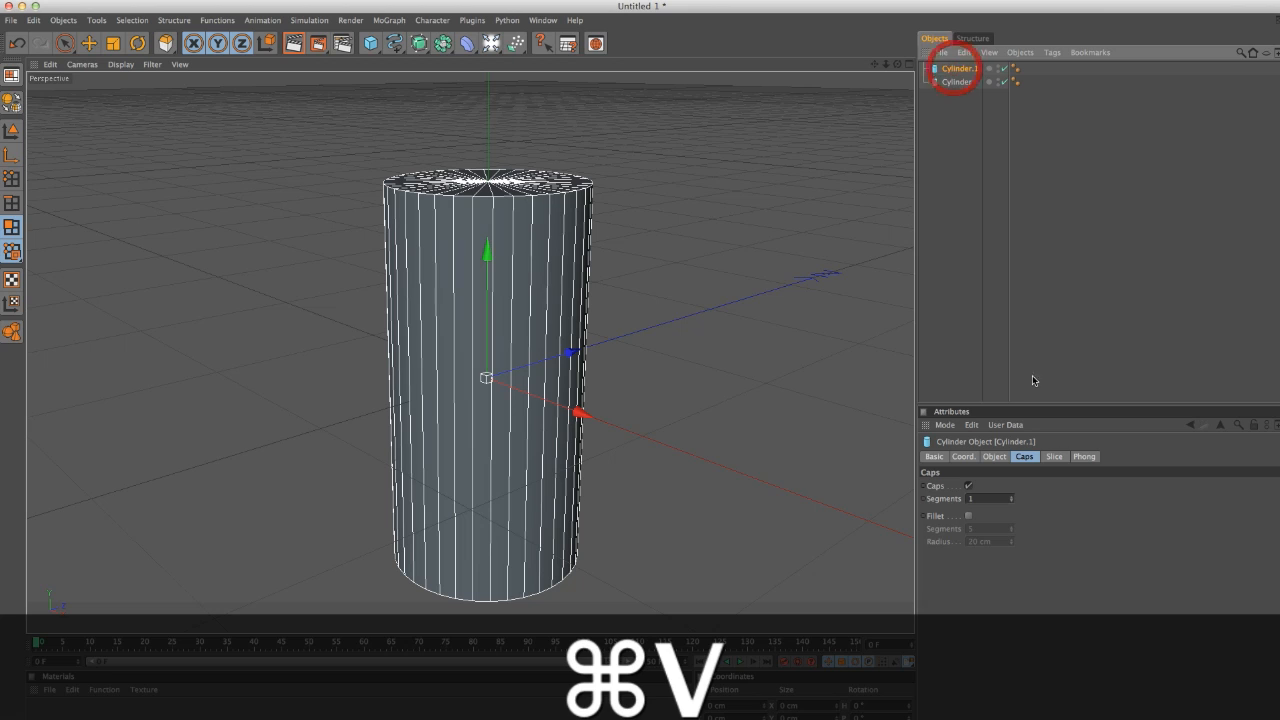
- Set the copy's radius to 34 cm and orient it along +X so it lies horizontally
click(994, 456)
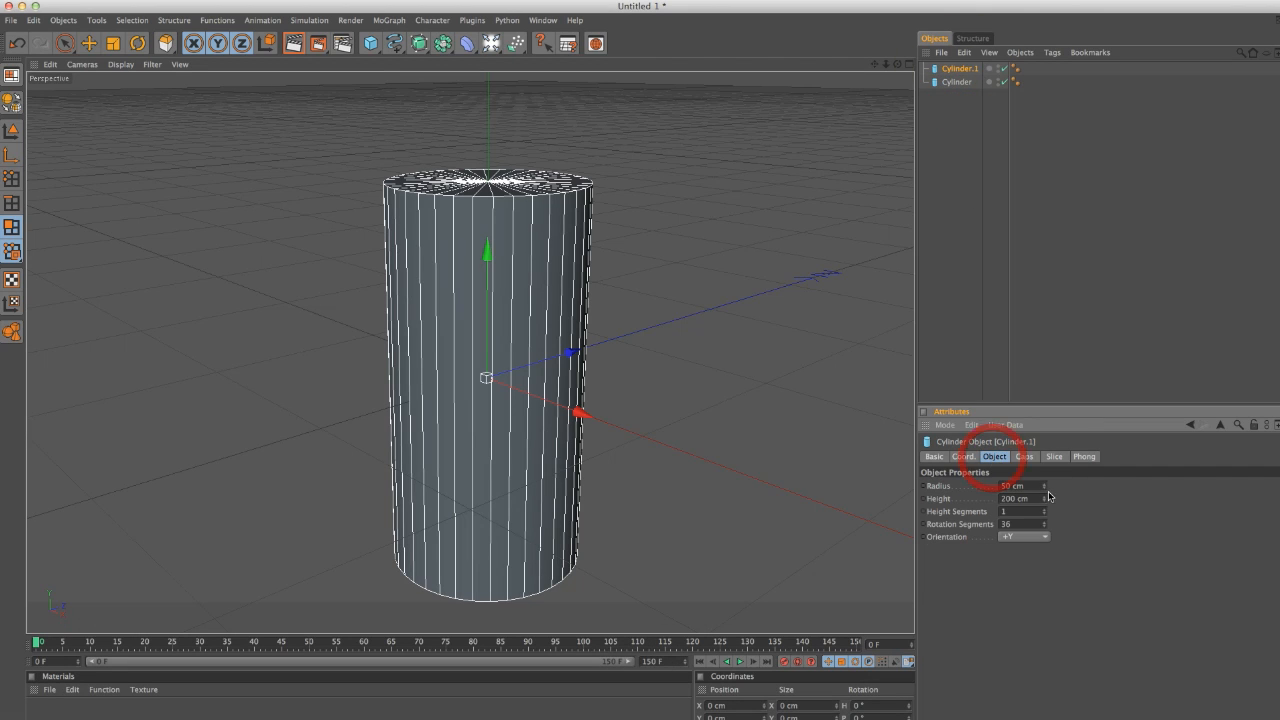
text(34)
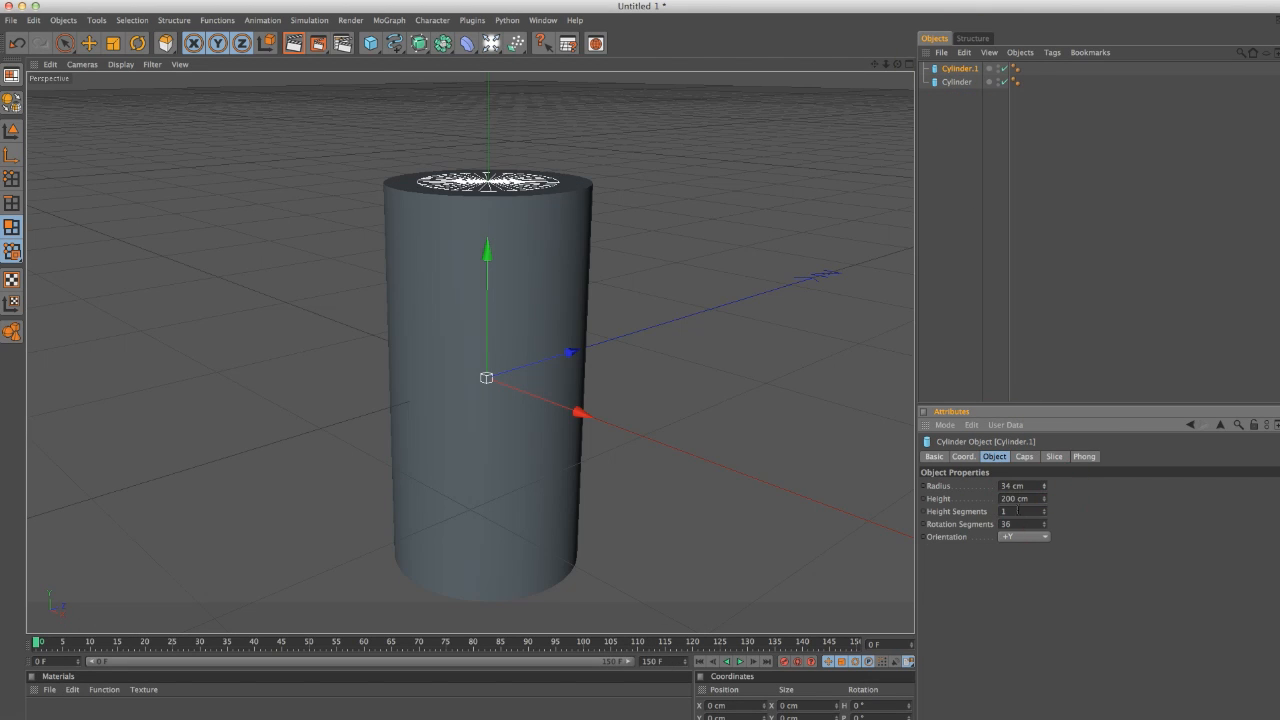
click(1024, 536)
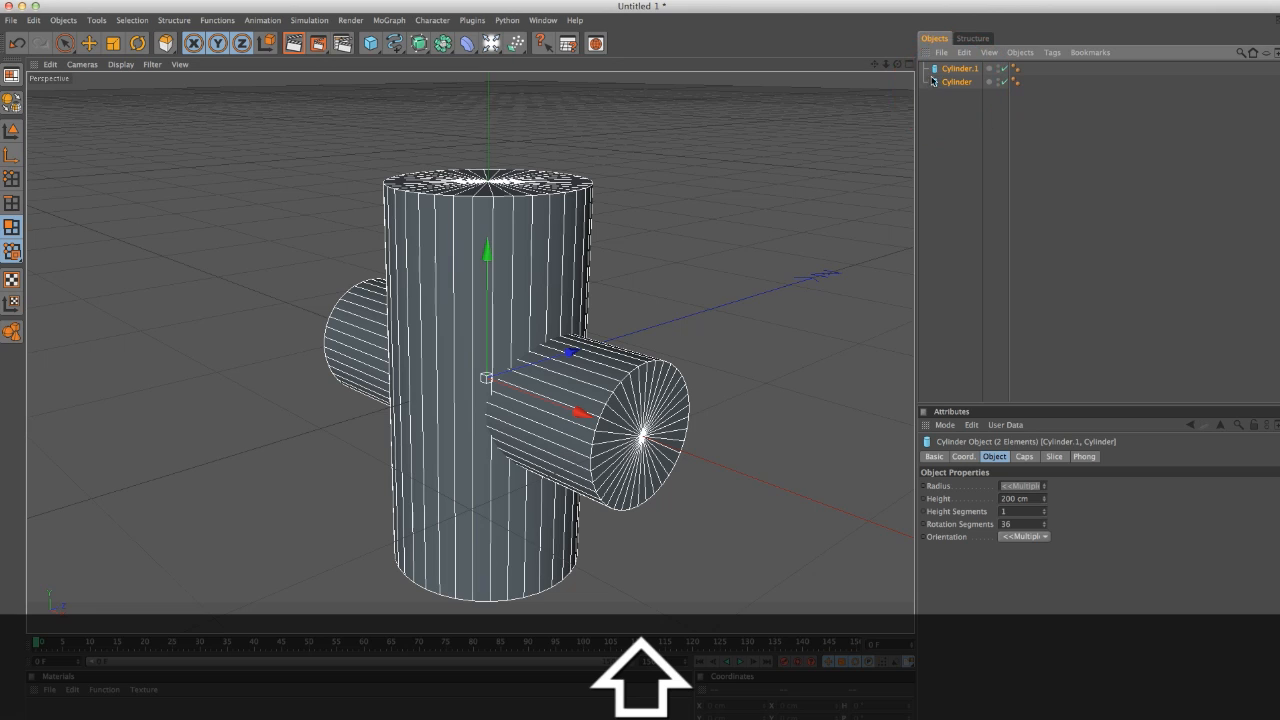
- Add a Boole containing both cylinders and set its type to A union B
click(444, 44)
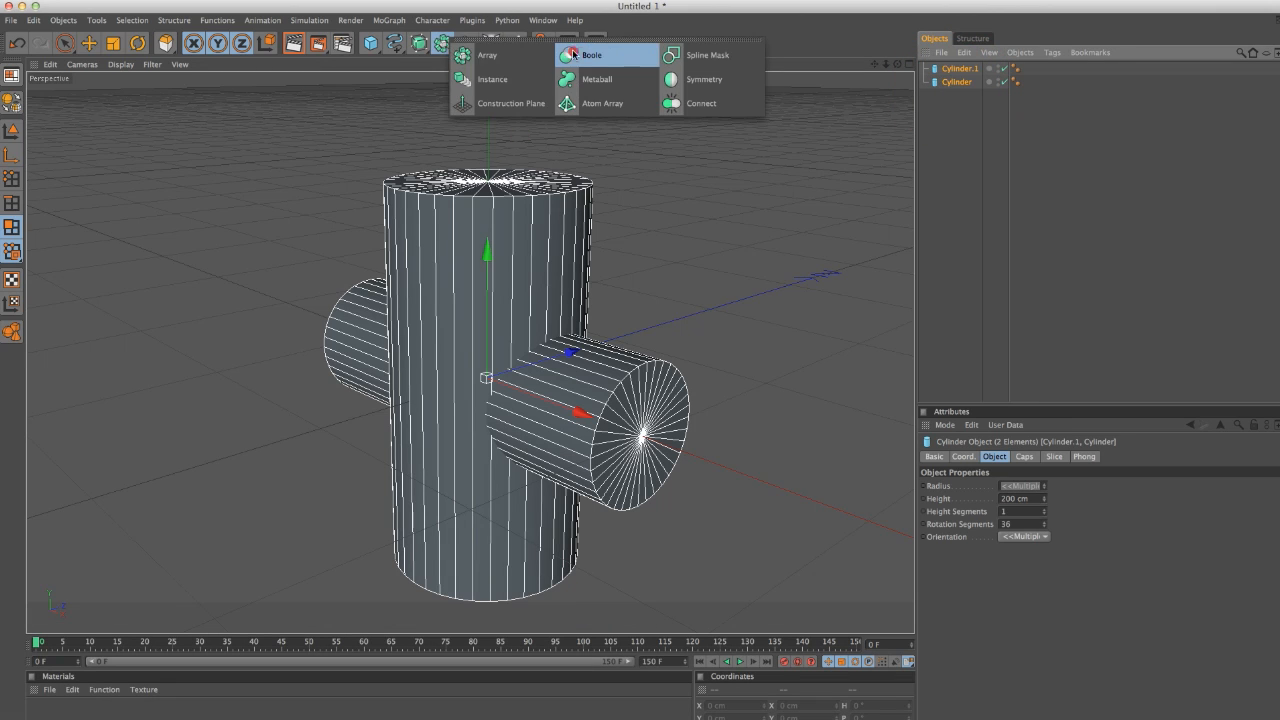
click(590, 54)
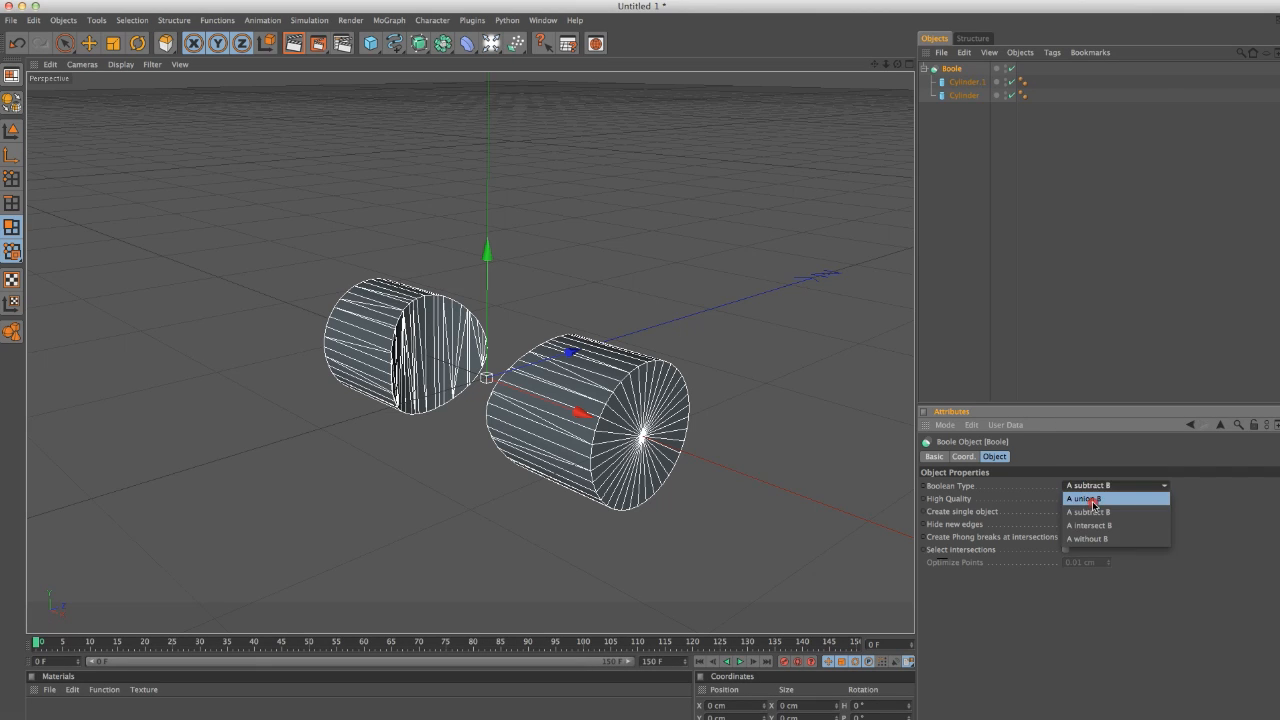
click(1084, 498)
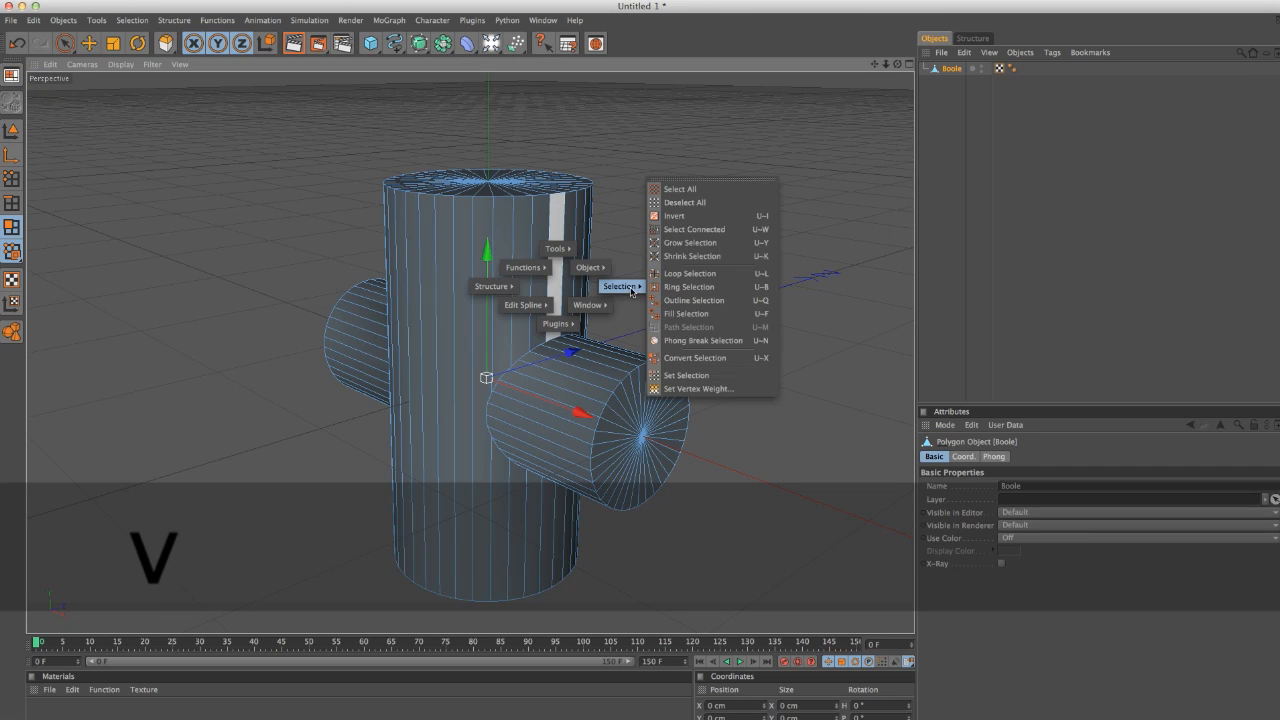
- Loop-select the junction edge and convert it with Edge to Spline
click(692, 272)
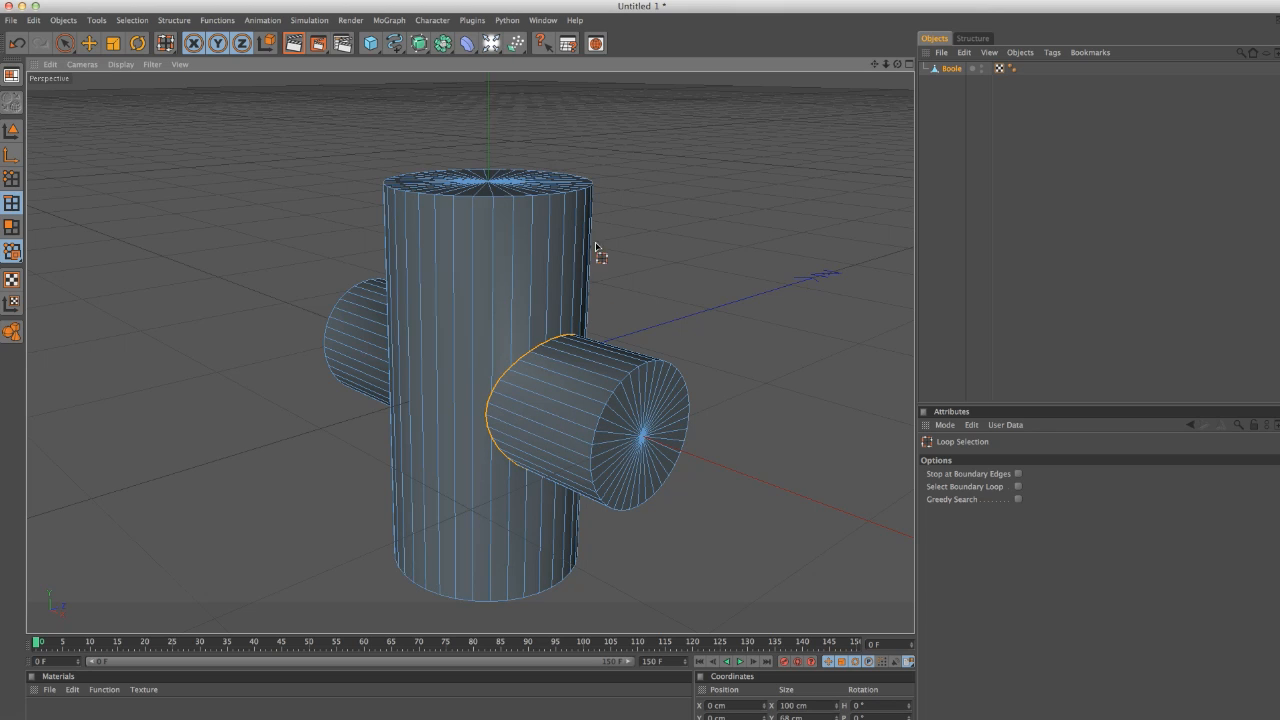
click(174, 20)
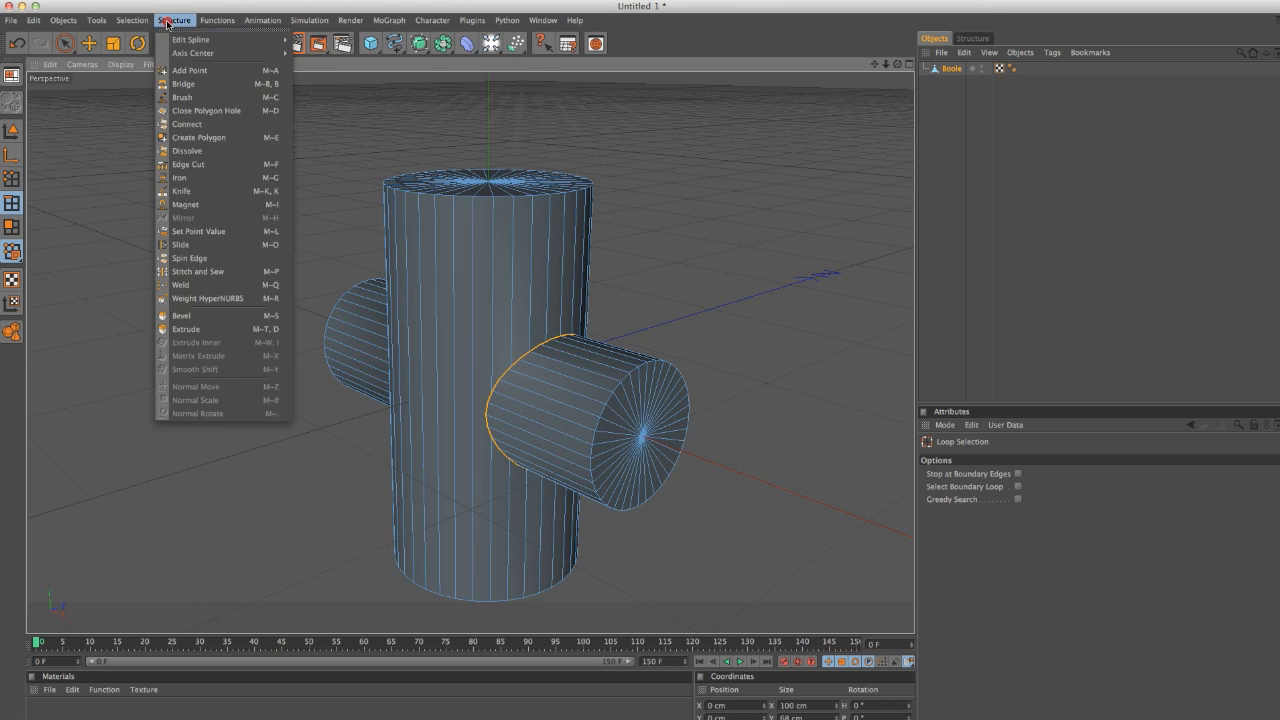
click(356, 260)
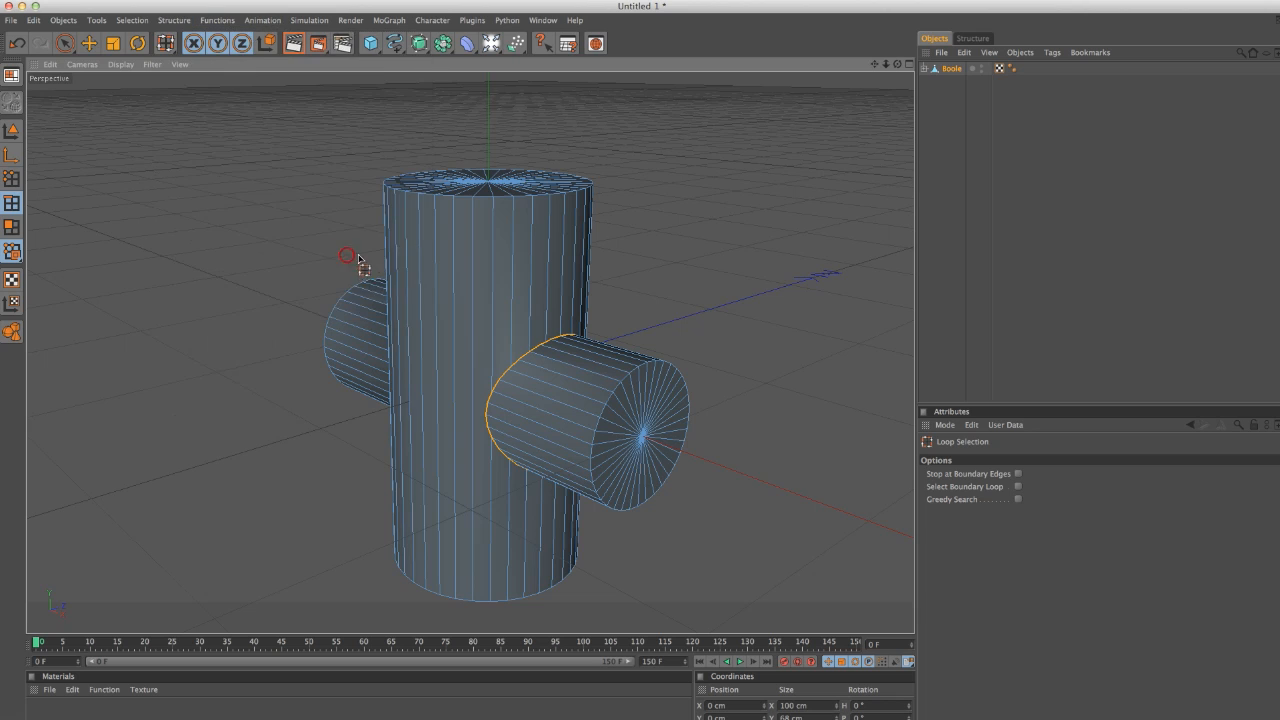
- Copy the new Boole.Spline object for reuse with the restored cylinders
click(968, 80)
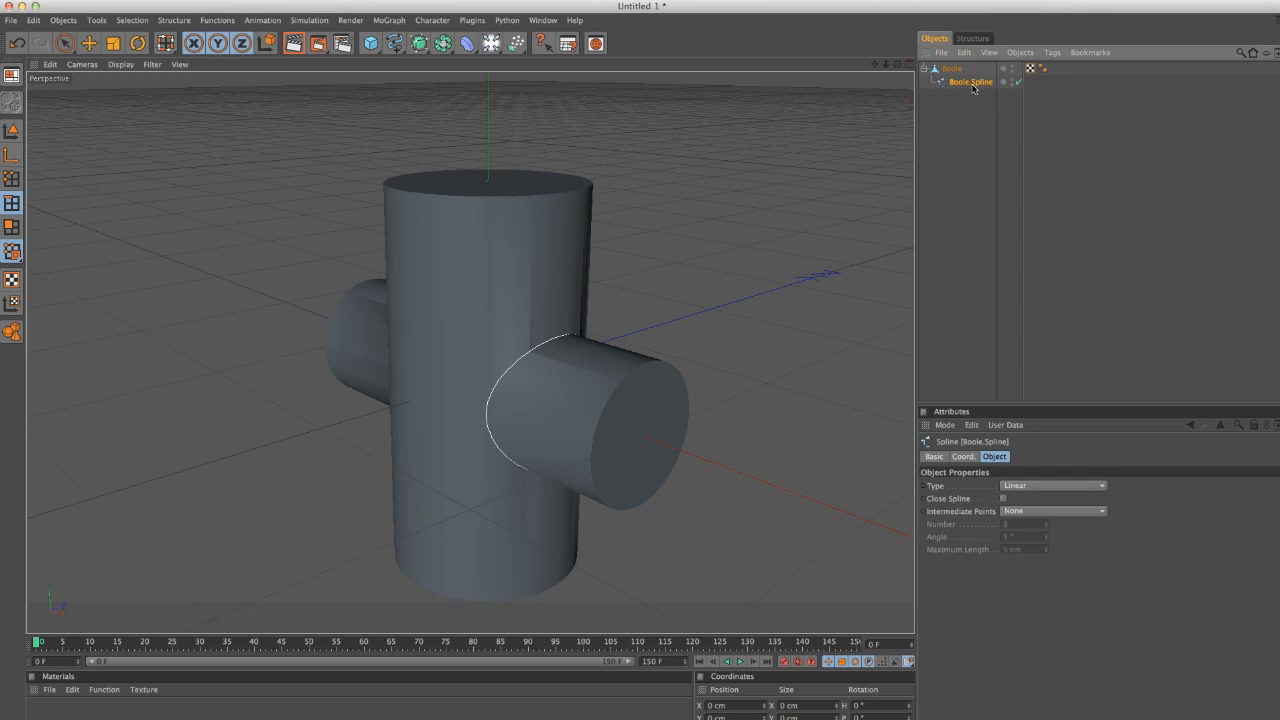
key(cmd+c)
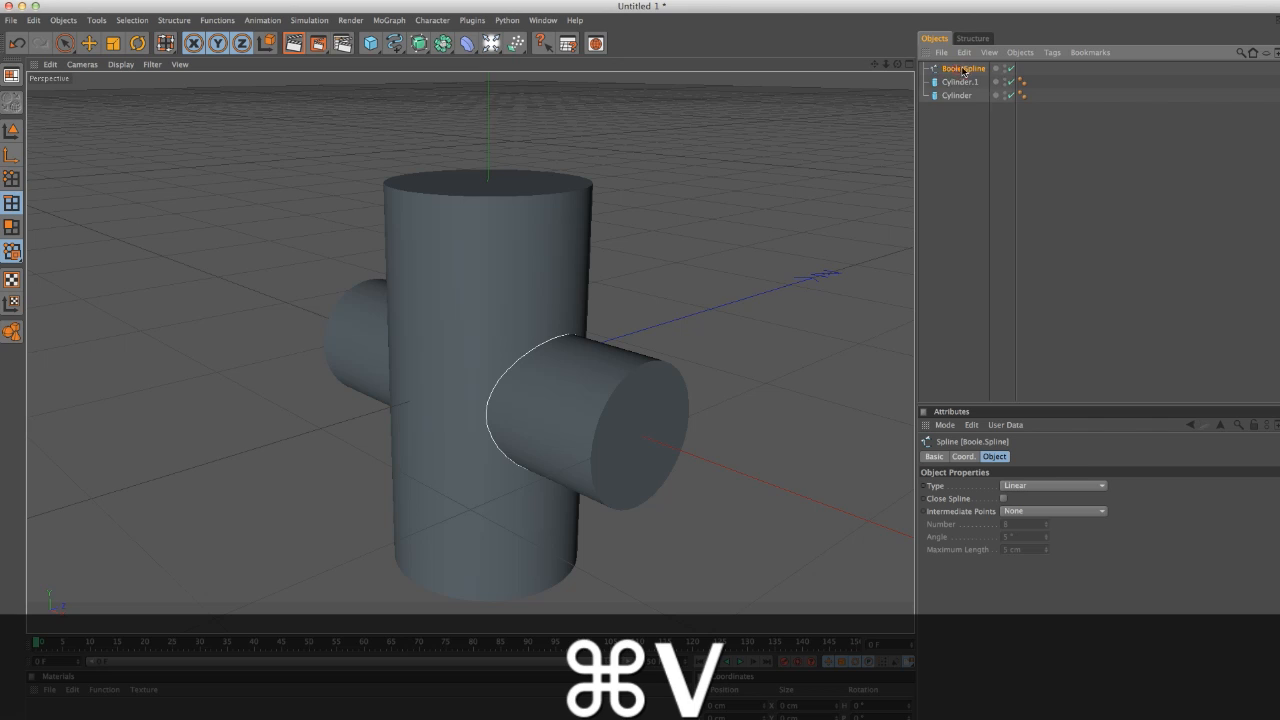
- Add a Sweep NURBS with a small Diamond n-Side profile of 2 cm
click(416, 44)
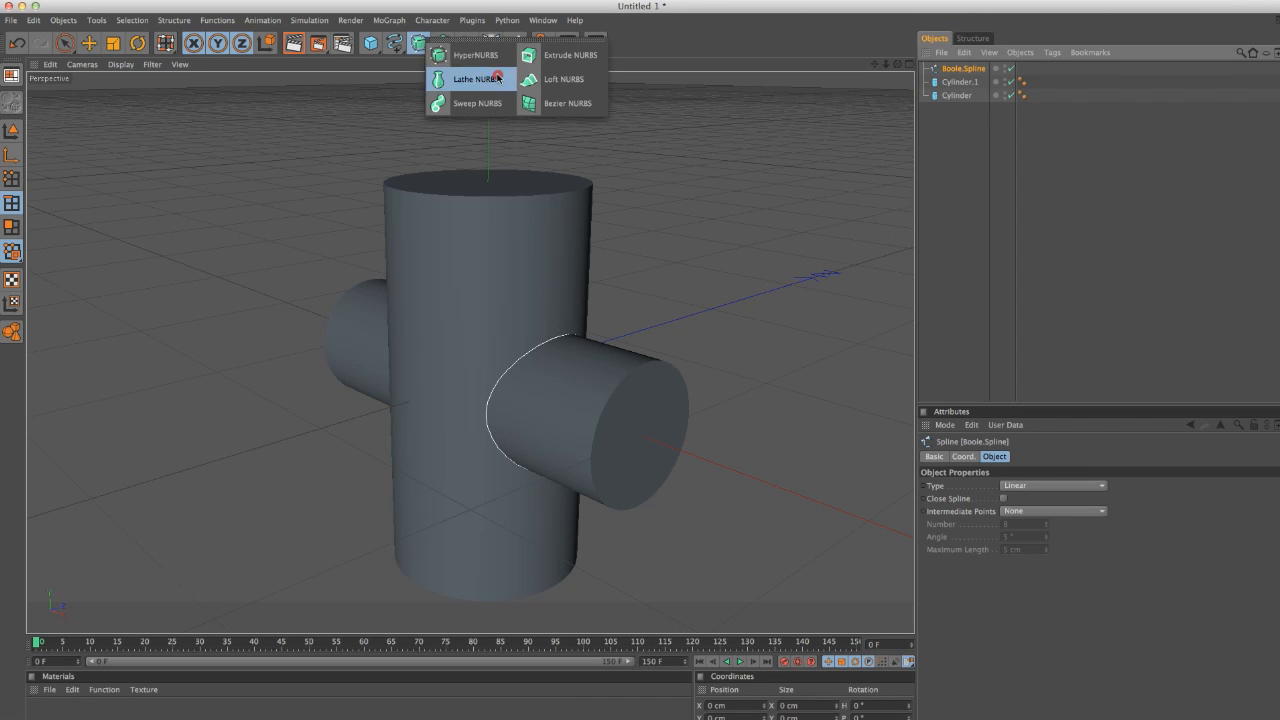
click(474, 104)
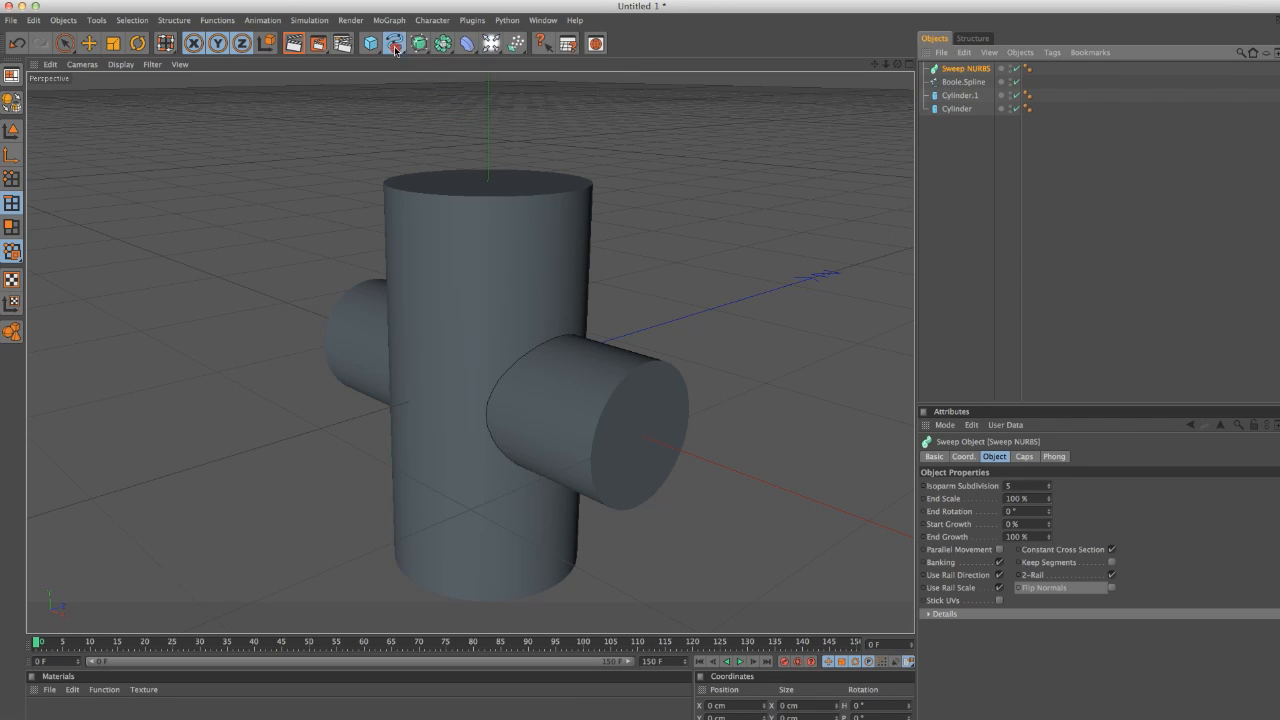
click(394, 44)
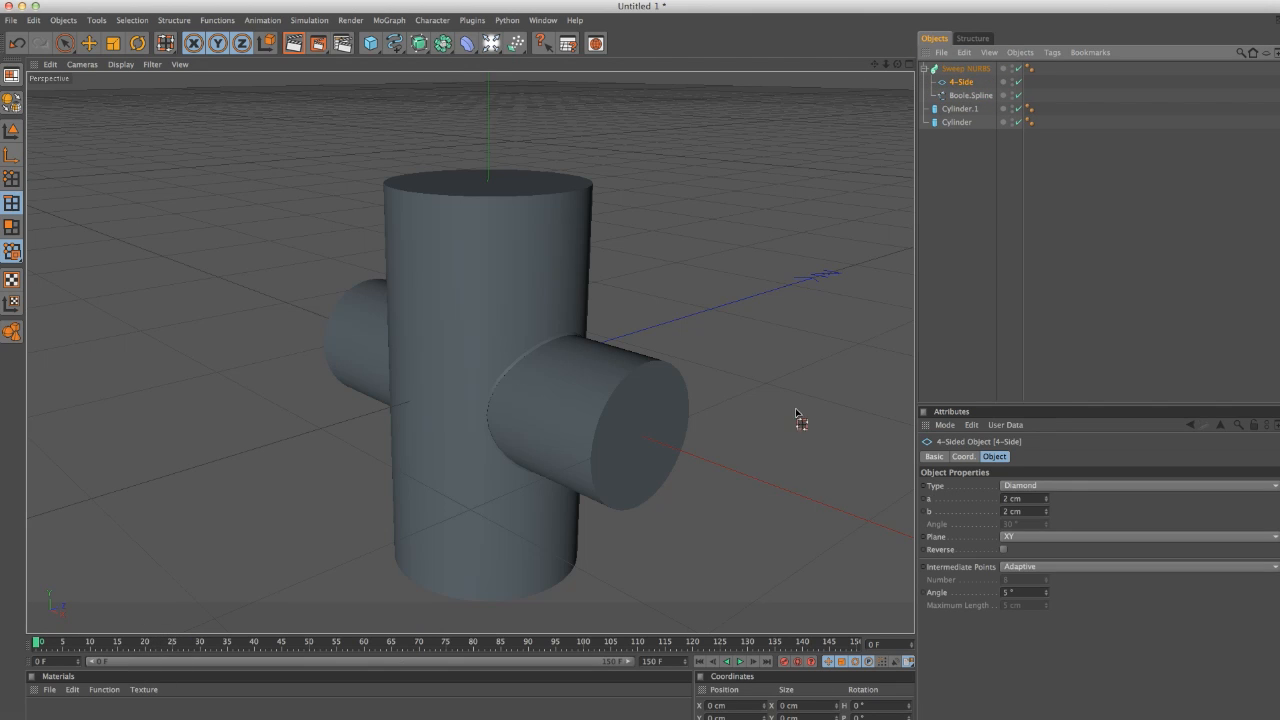
- Select the sweep and inspect the weld bead running along Boole.Spline
click(968, 68)
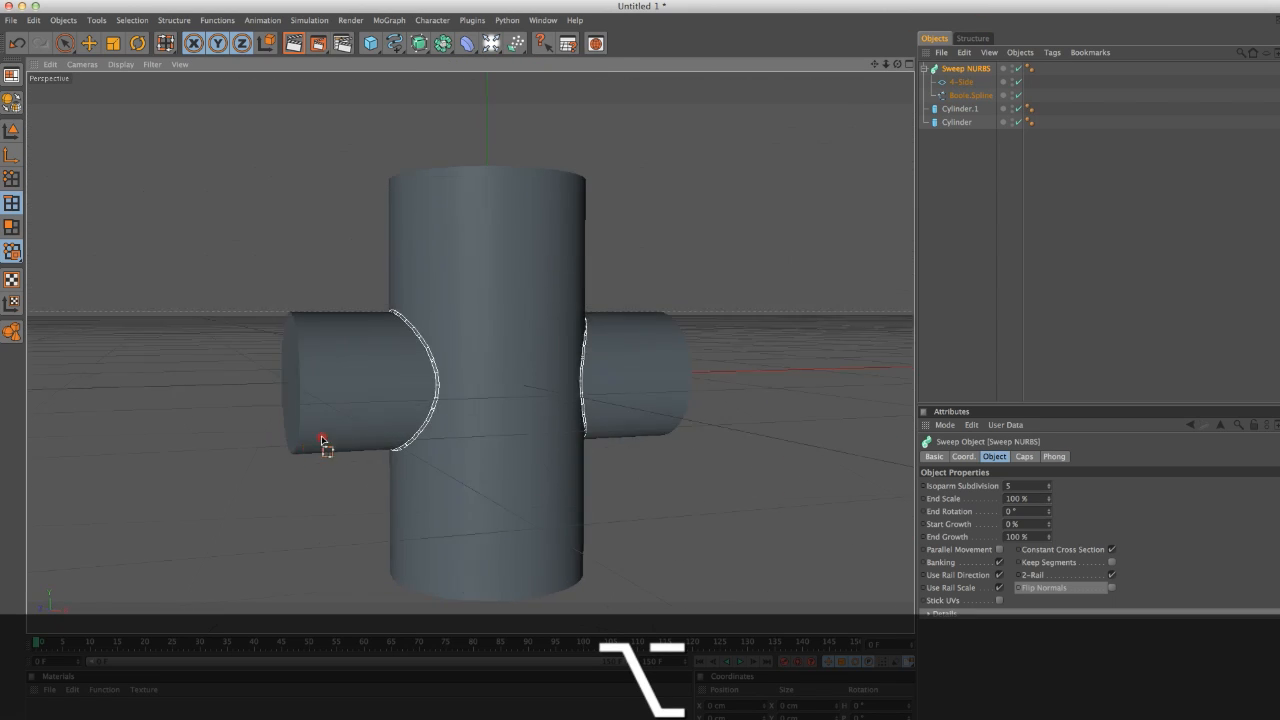
drag(324, 444, 802, 310)
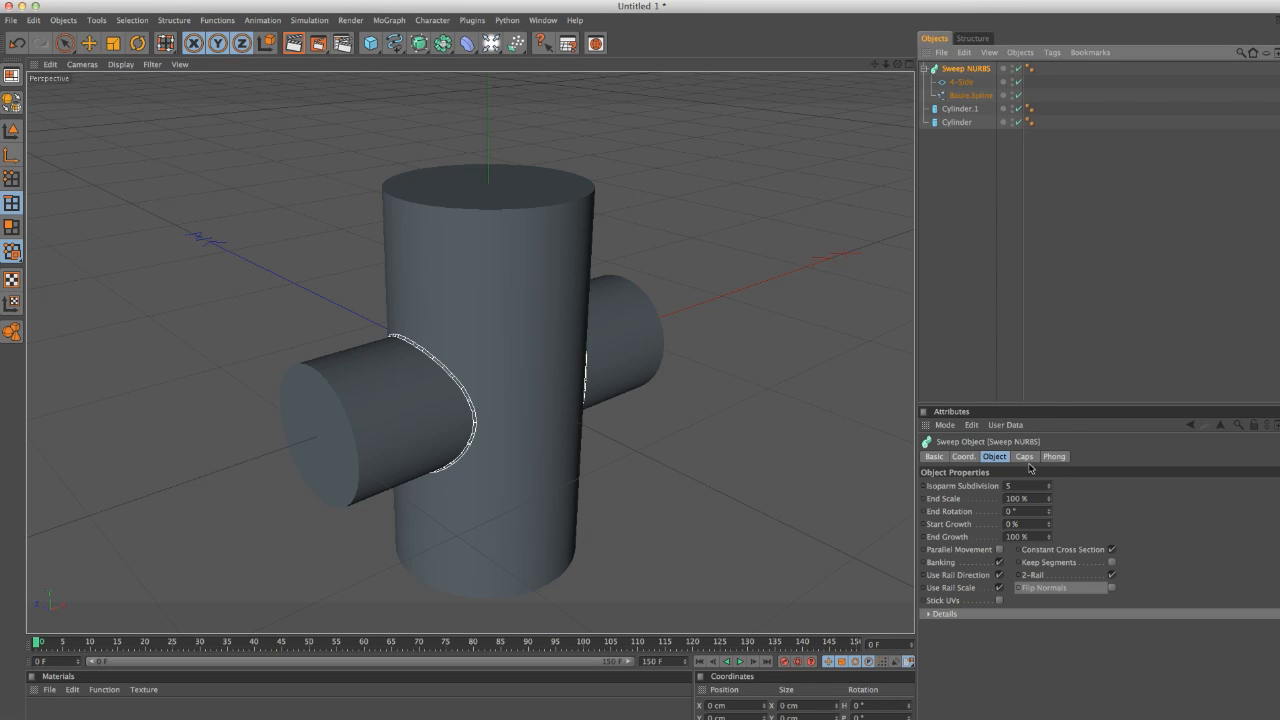
- Make the Sweep NURBS editable and merge its parts with Connect+Delete
click(964, 80)
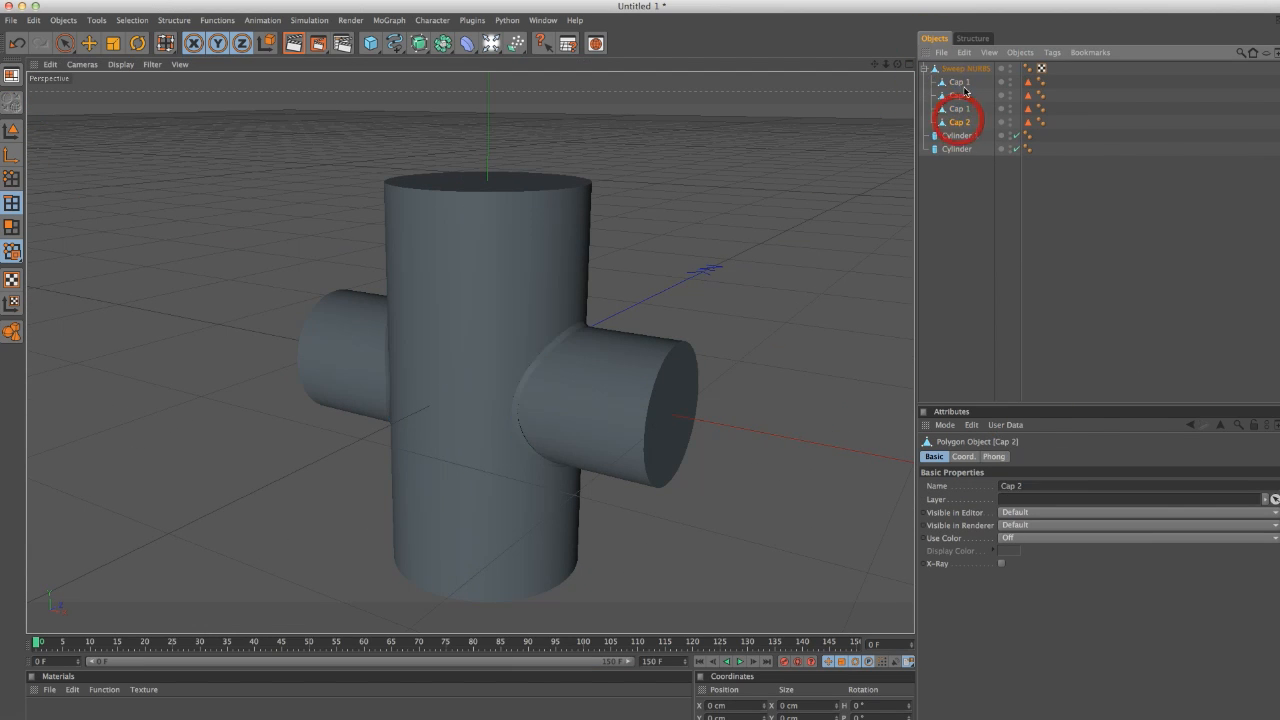
click(1020, 52)
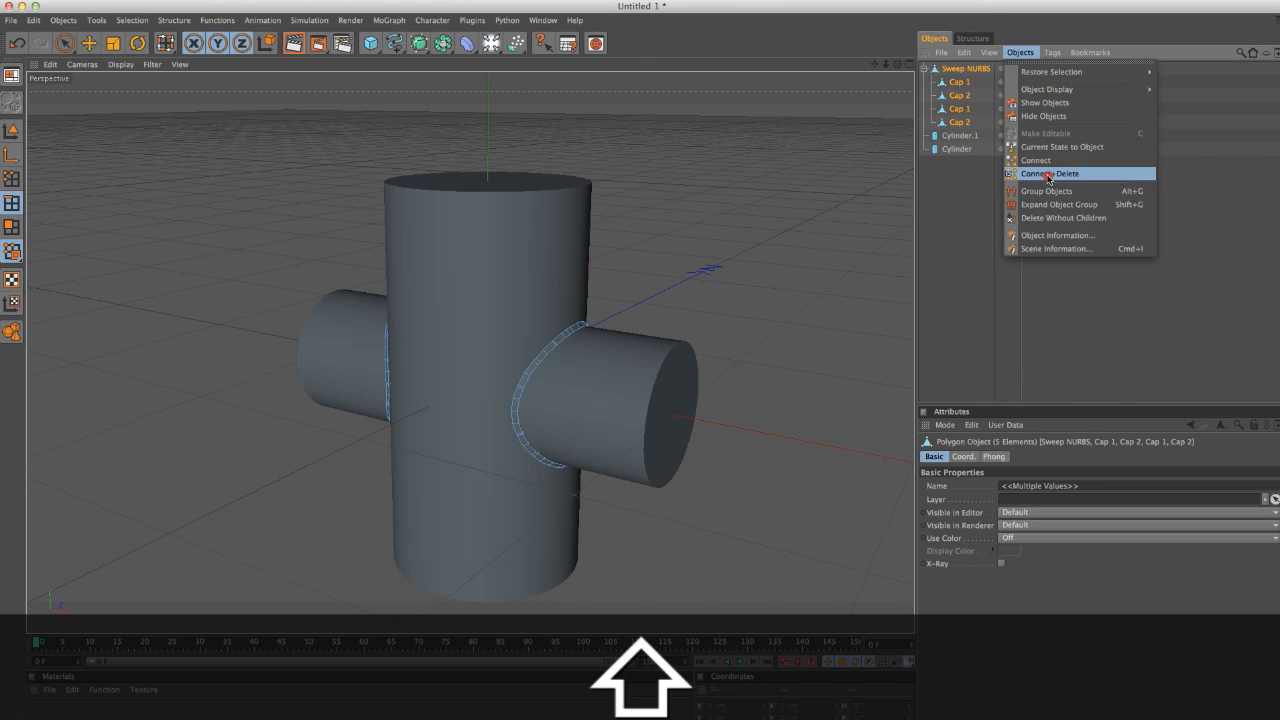
click(1048, 172)
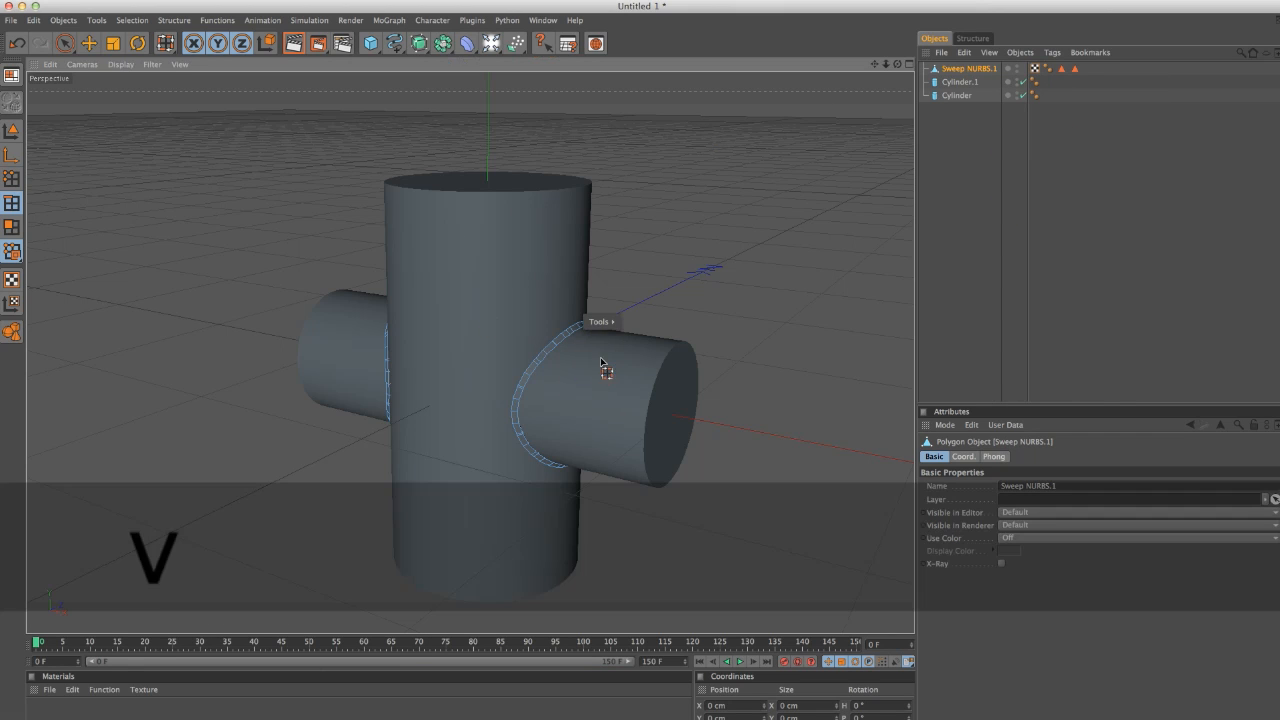
key(cmd+a)
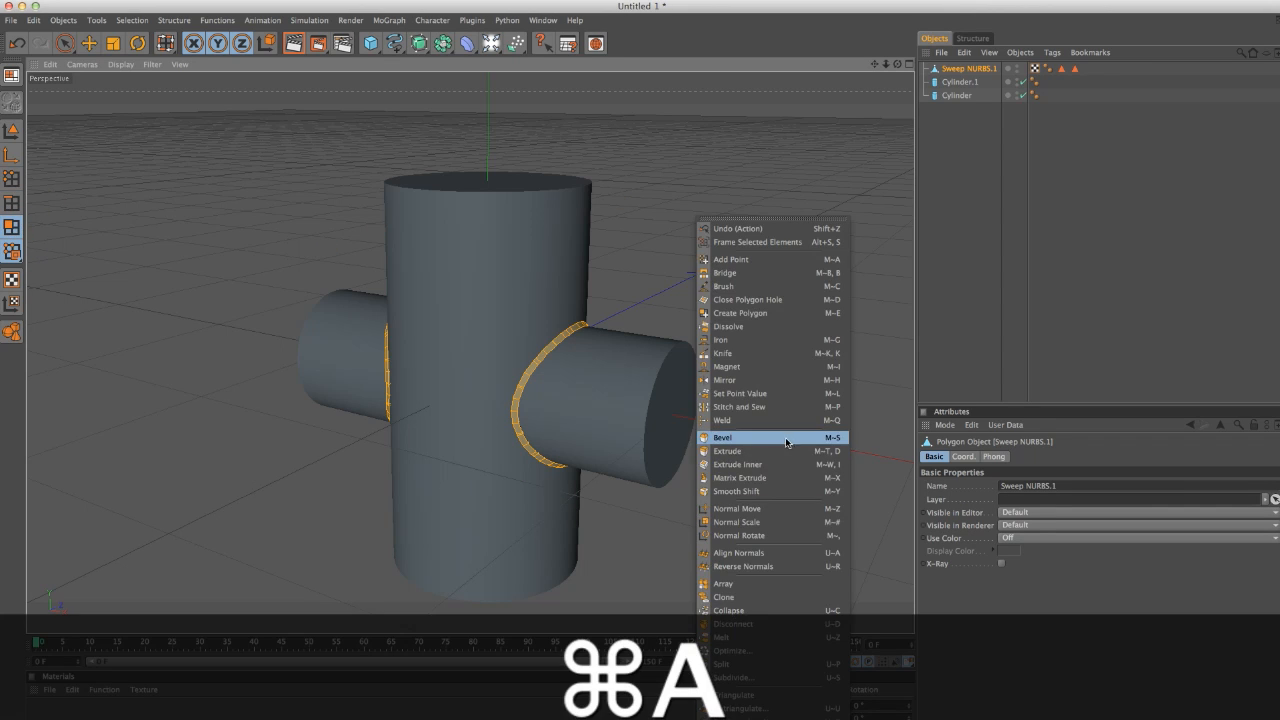
- Bevel the bead polygons and smooth Sweep NURBS.1 inside a HyperNURBS
click(722, 436)
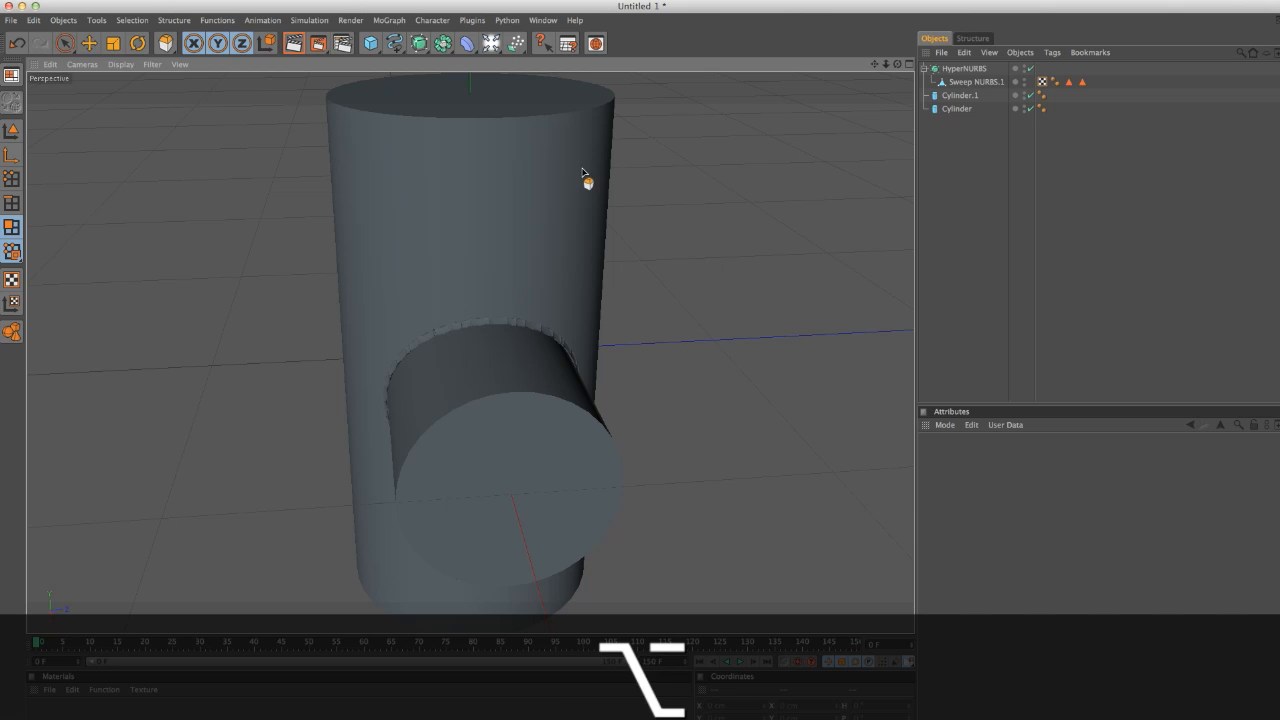
key(cmd+z)
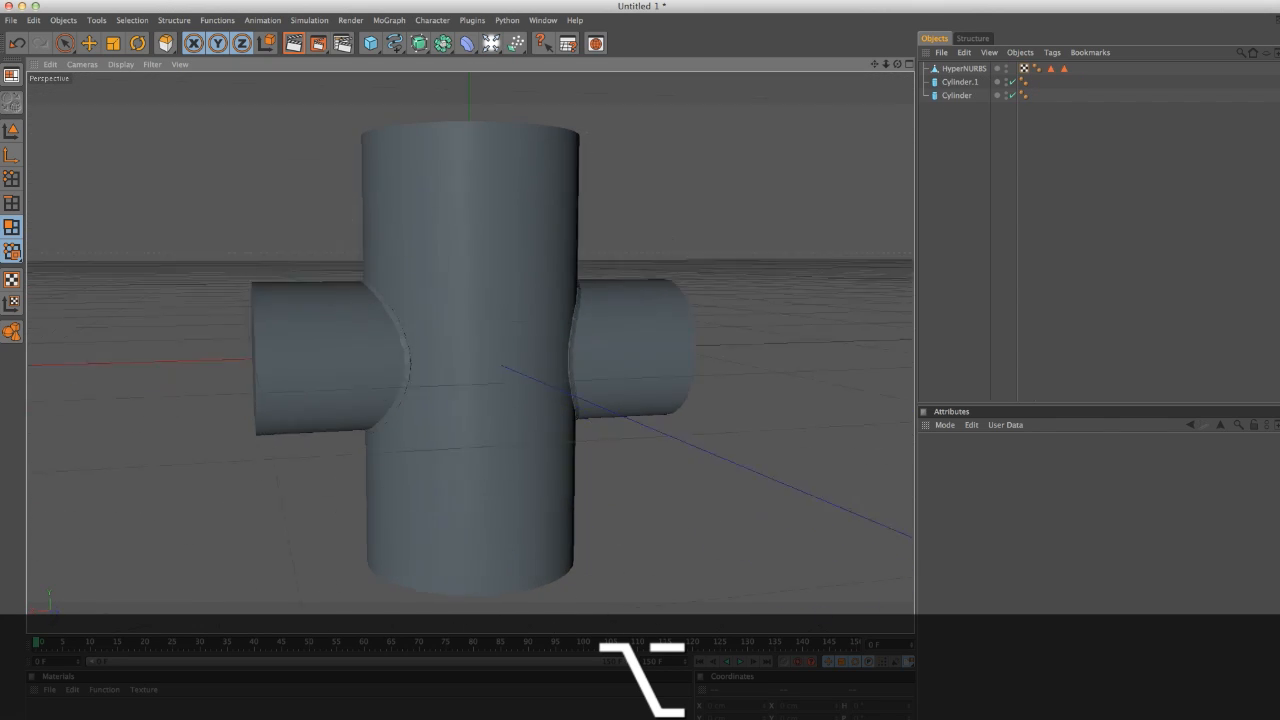
click(964, 68)
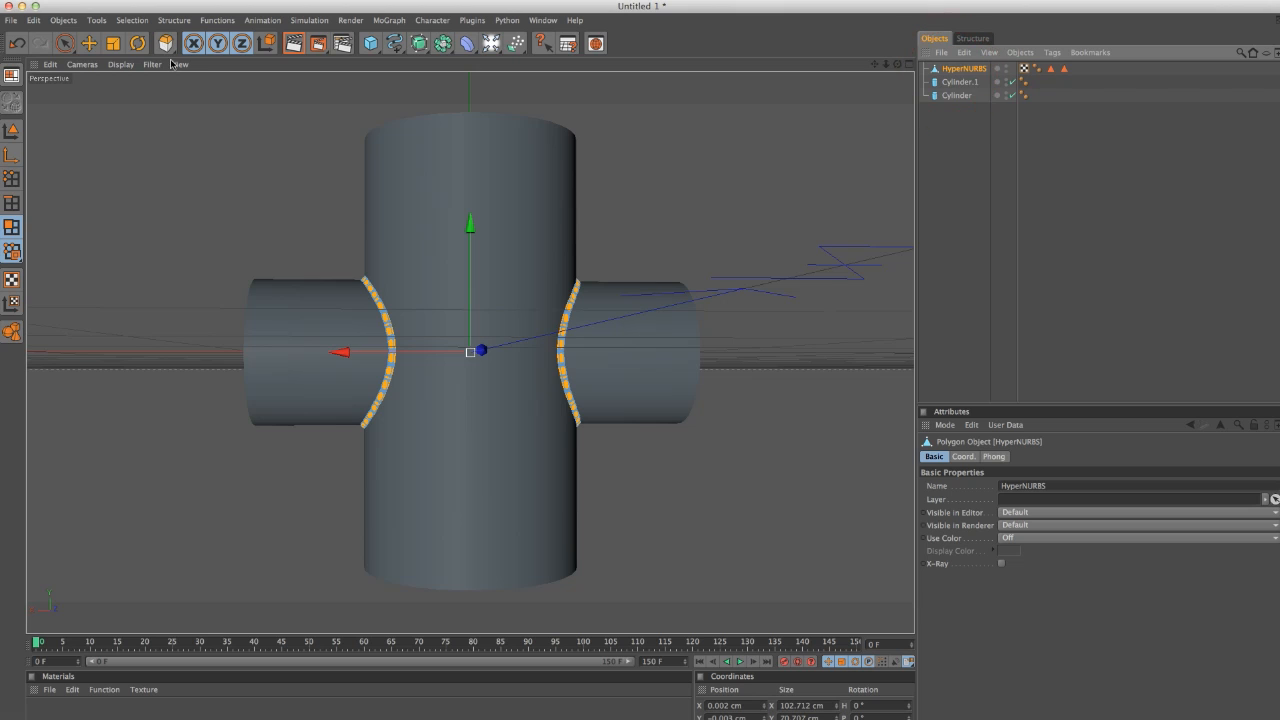
click(88, 44)
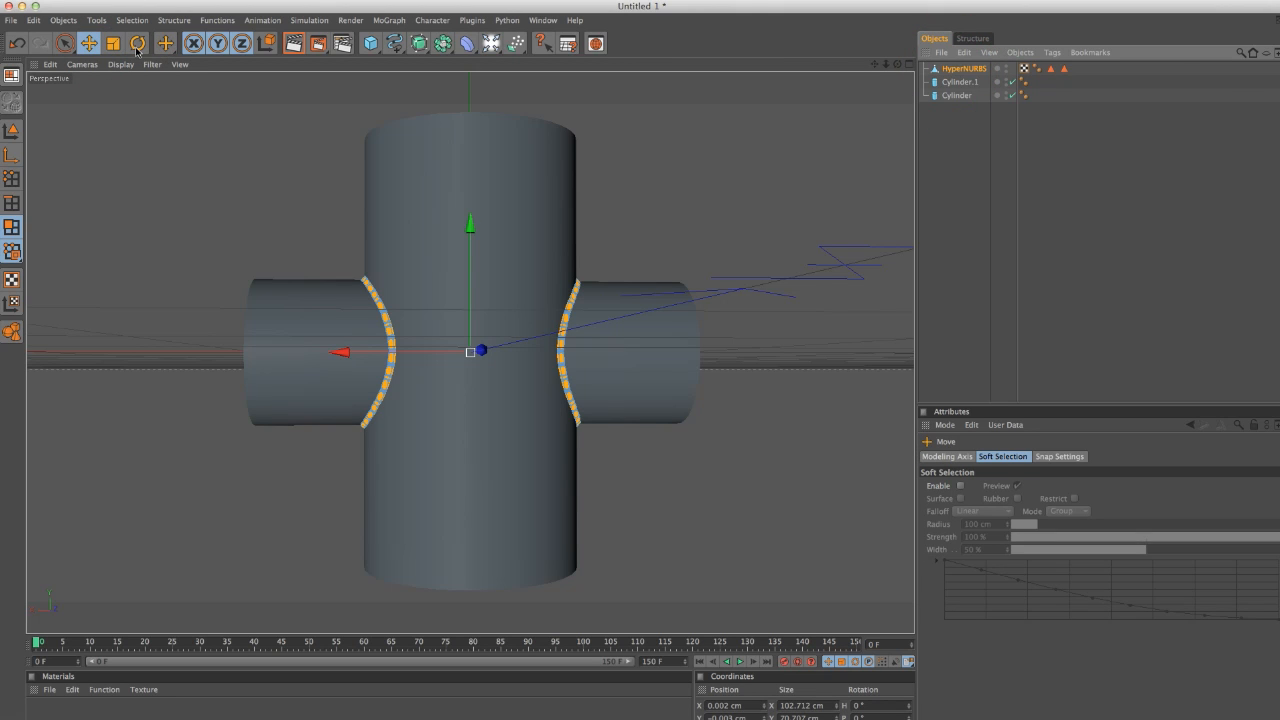
click(136, 44)
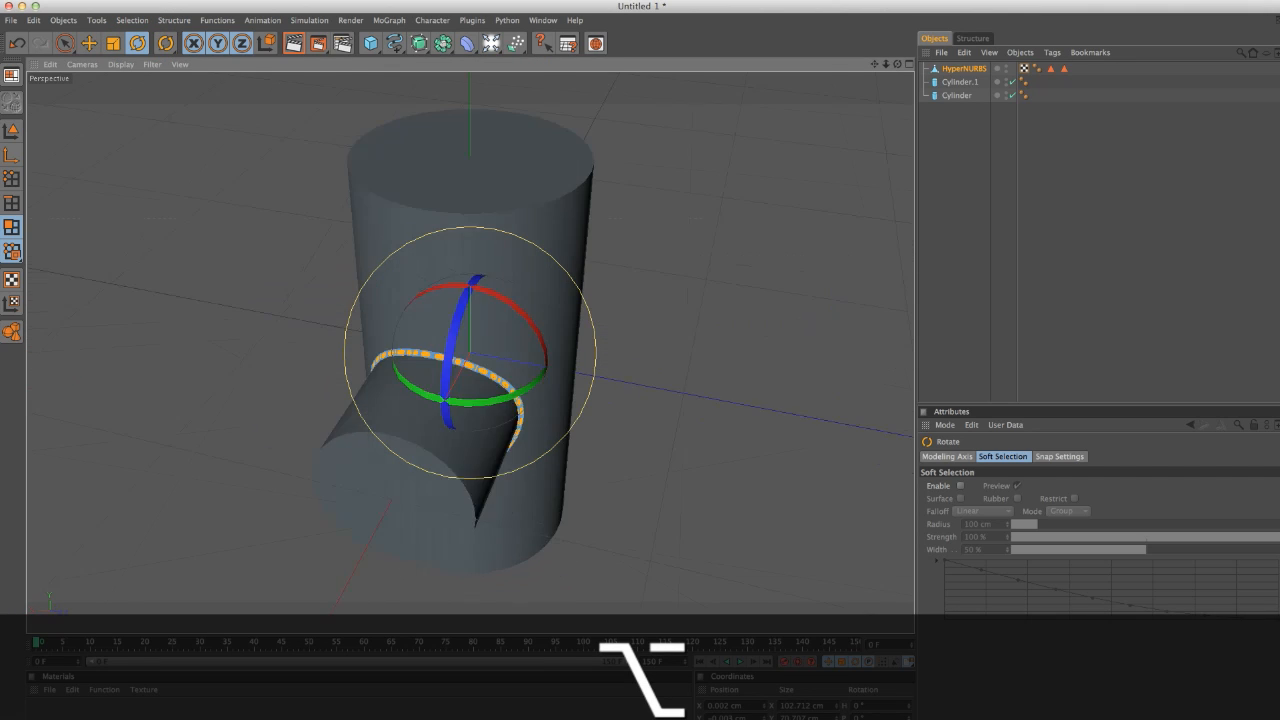